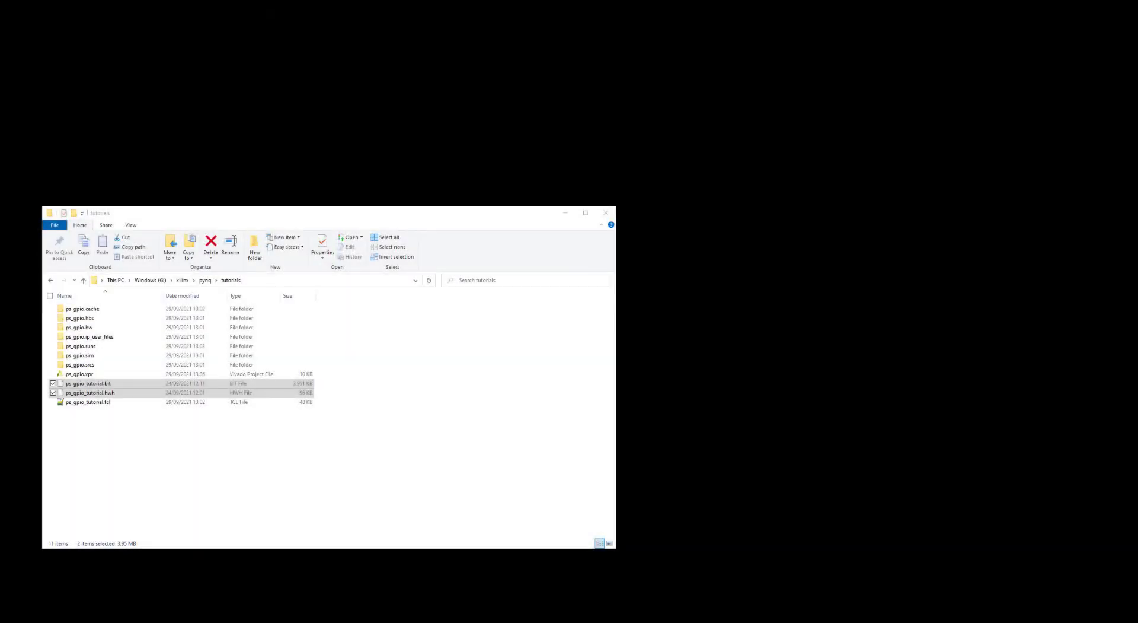
- Select the ps_gpio_tutorial.bit and .hwh files, then switch to the pynq:9090 browser page
{"action": "left_click", "coordinate": [327, 399]}
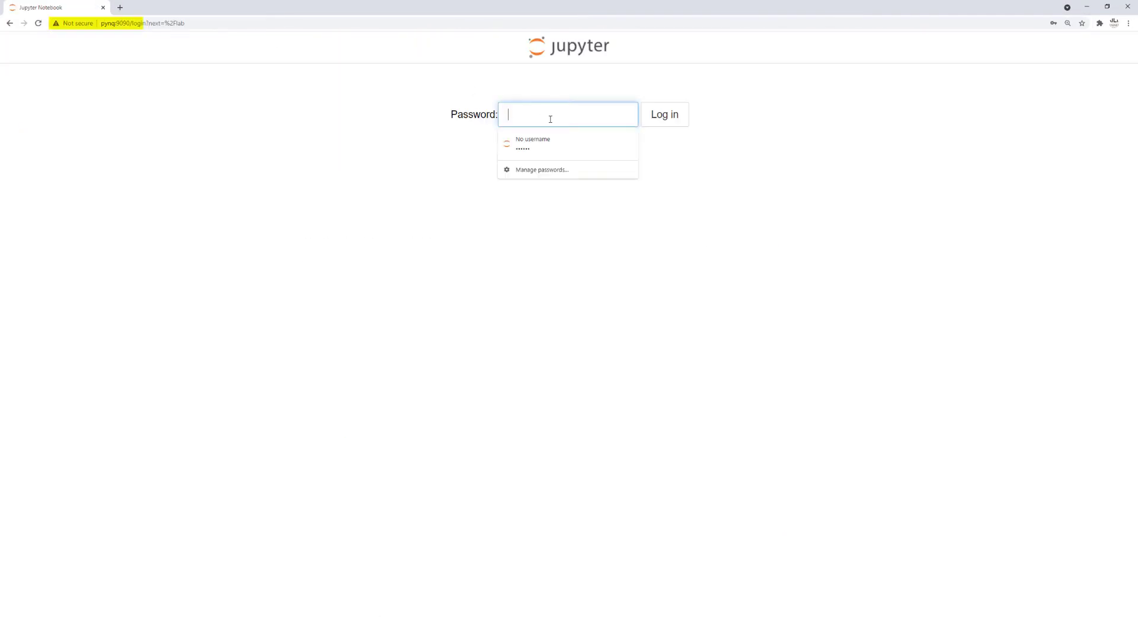
- Log in, create the tutorials/ps_gpio folder and upload the .bit and .hwh files into it
{"action": "left_click", "coordinate": [664, 114]}
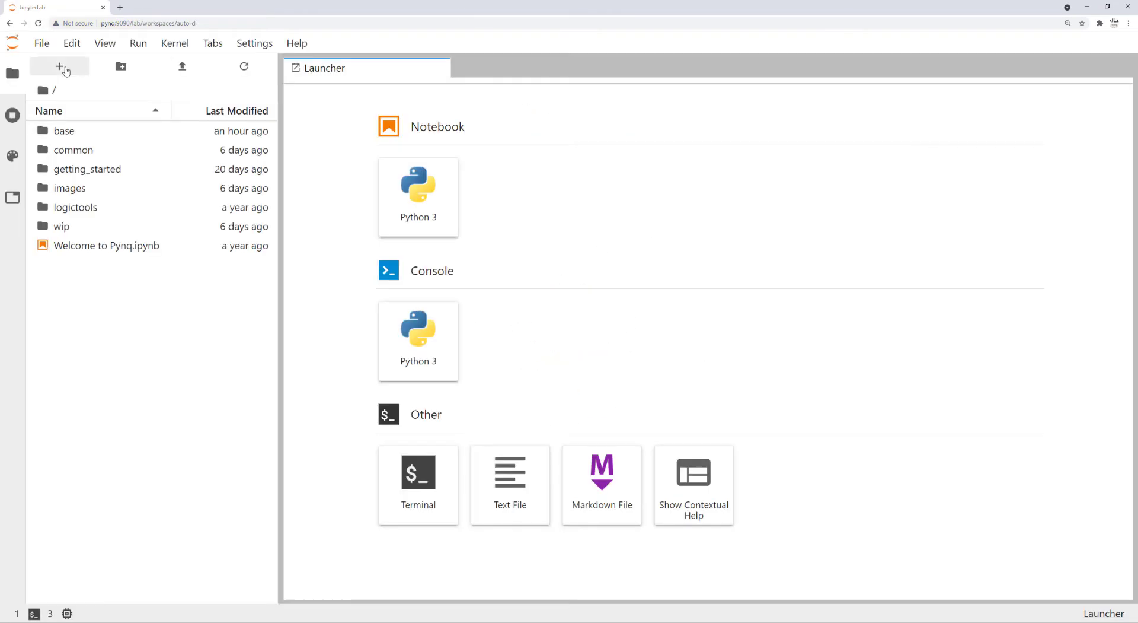
{"action": "left_click", "coordinate": [56, 67]}
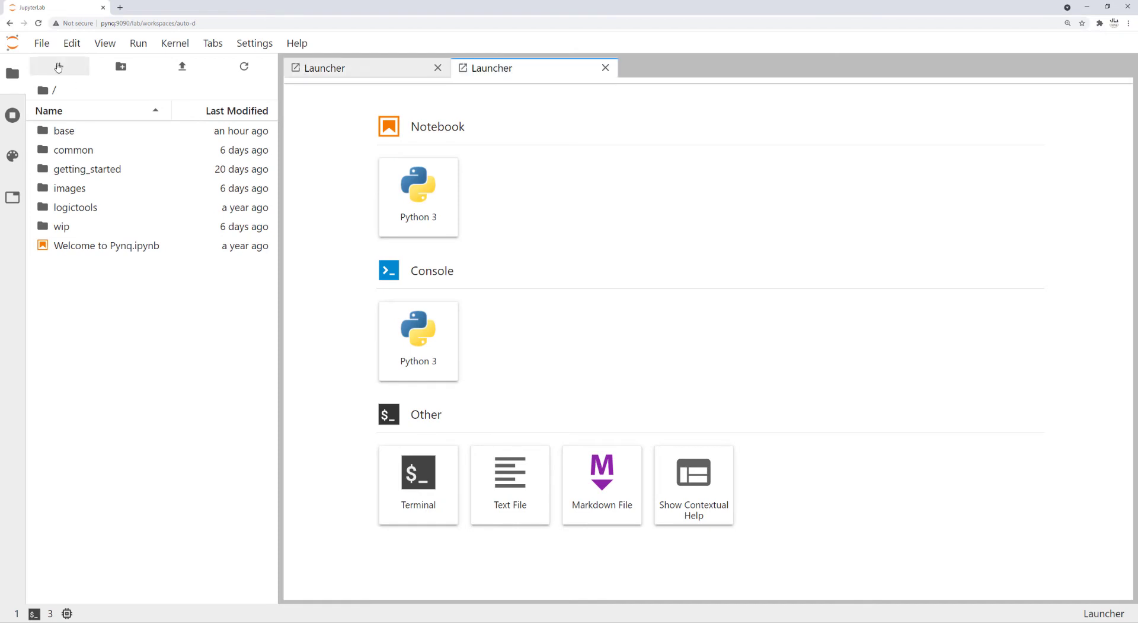
{"action": "left_click", "coordinate": [605, 68]}
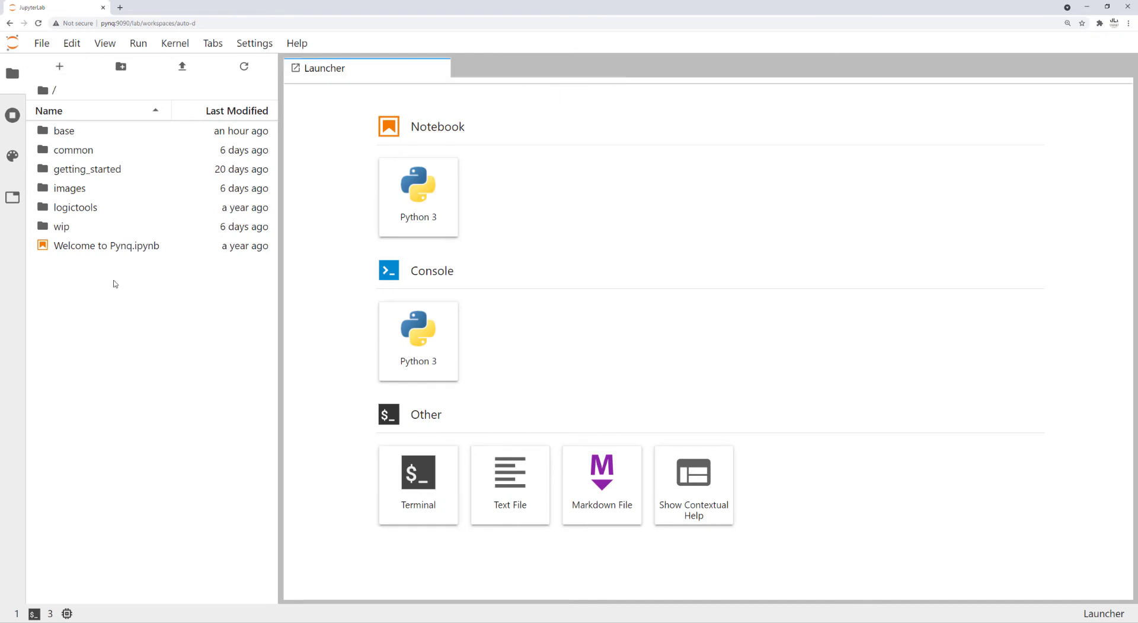
{"action": "type", "text": "tutorial"}
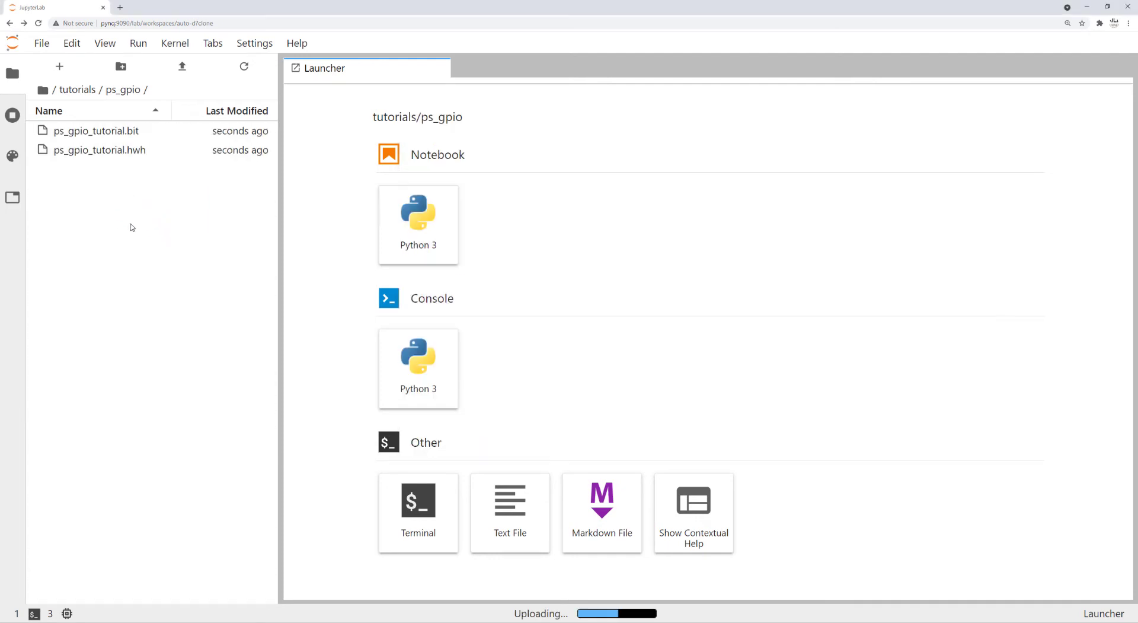
{"action": "left_click", "coordinate": [100, 149]}
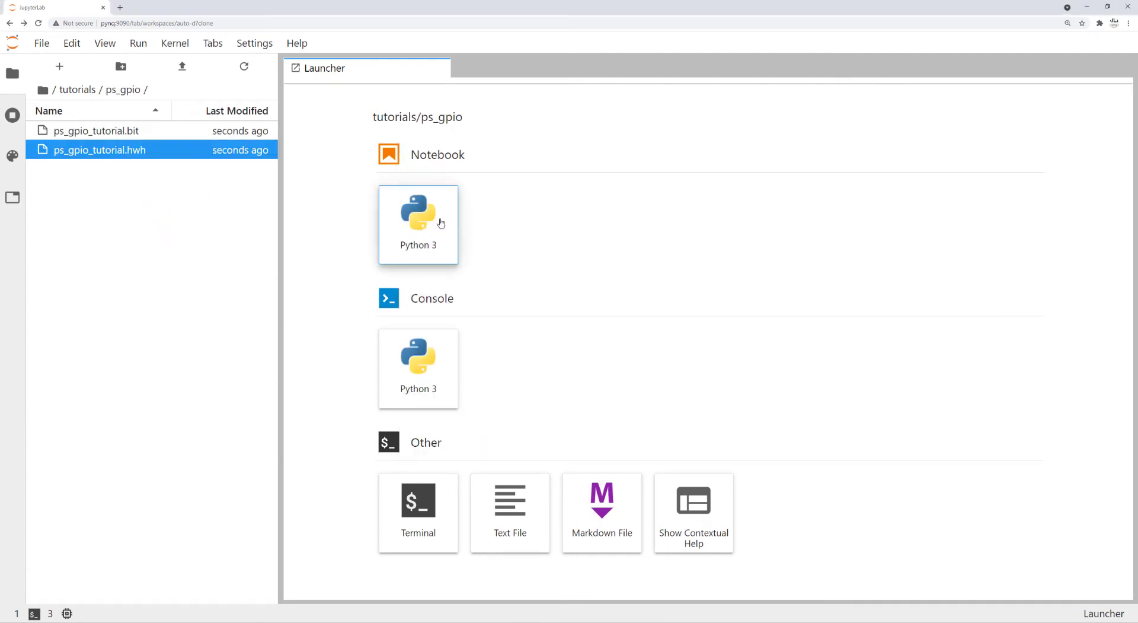
- Create a Python 3 notebook with a rendered Markdown heading 'PS GPIO Example (tutorial)'
{"action": "left_click", "coordinate": [418, 221]}
{"action": "type", "text": "# PS GPIO E"}
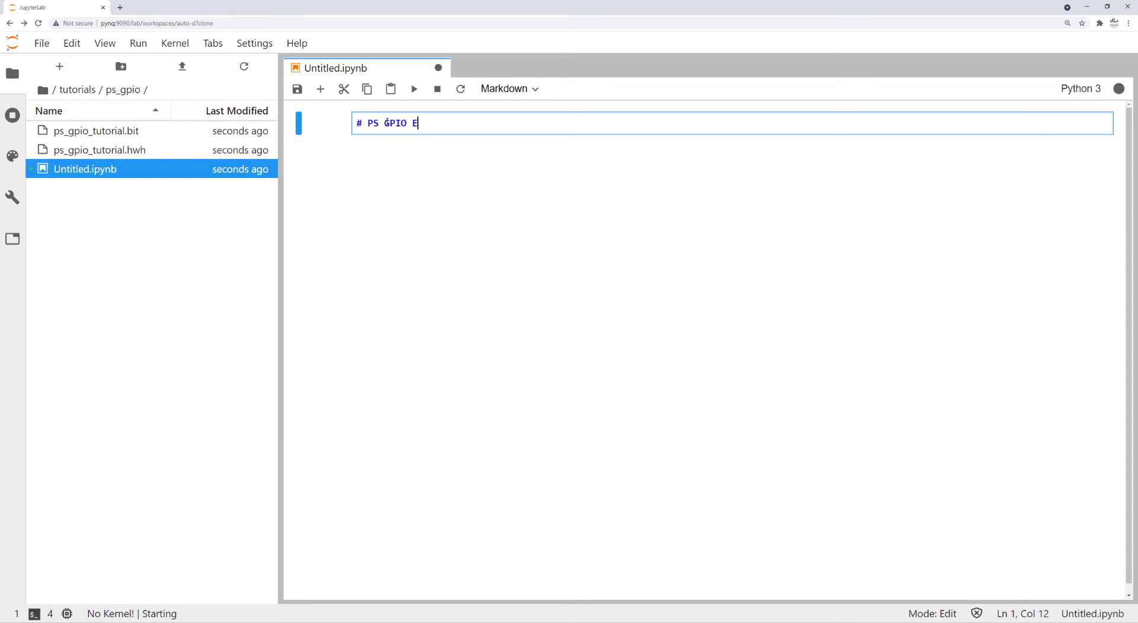
{"action": "type", "text": "xample ("}
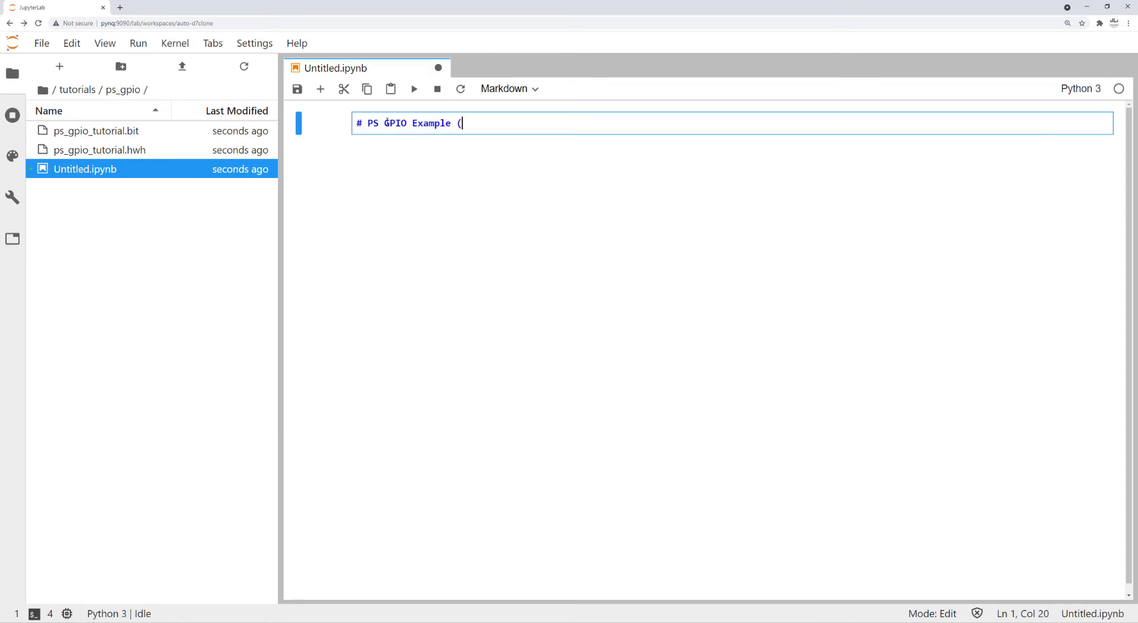
{"action": "type", "text": "tutorial)"}
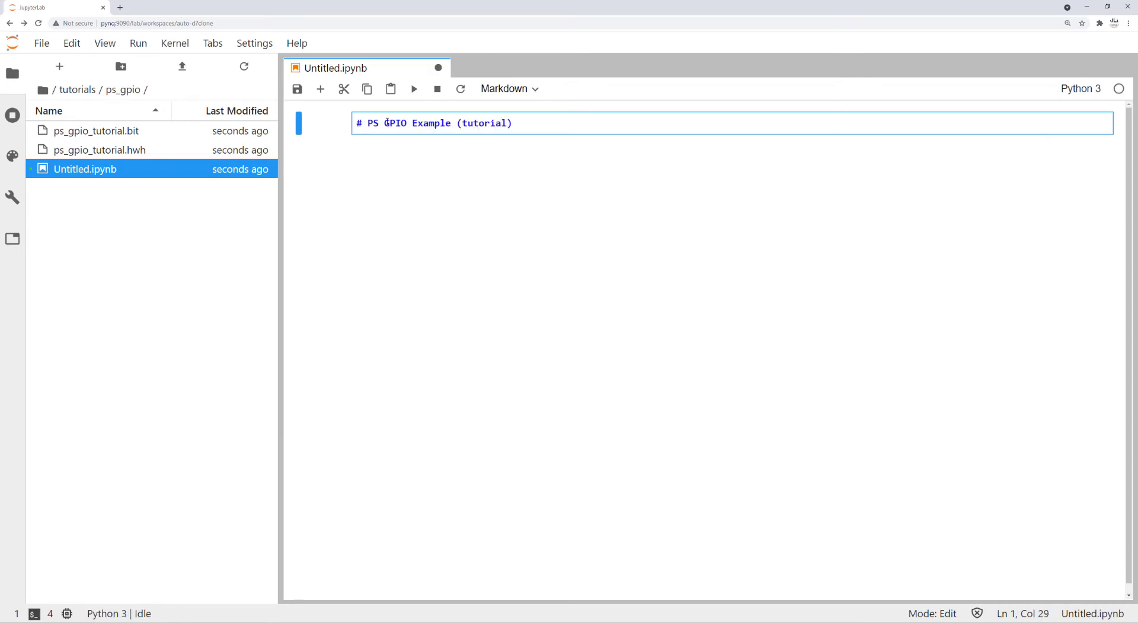
{"action": "key", "text": "shift+enter"}
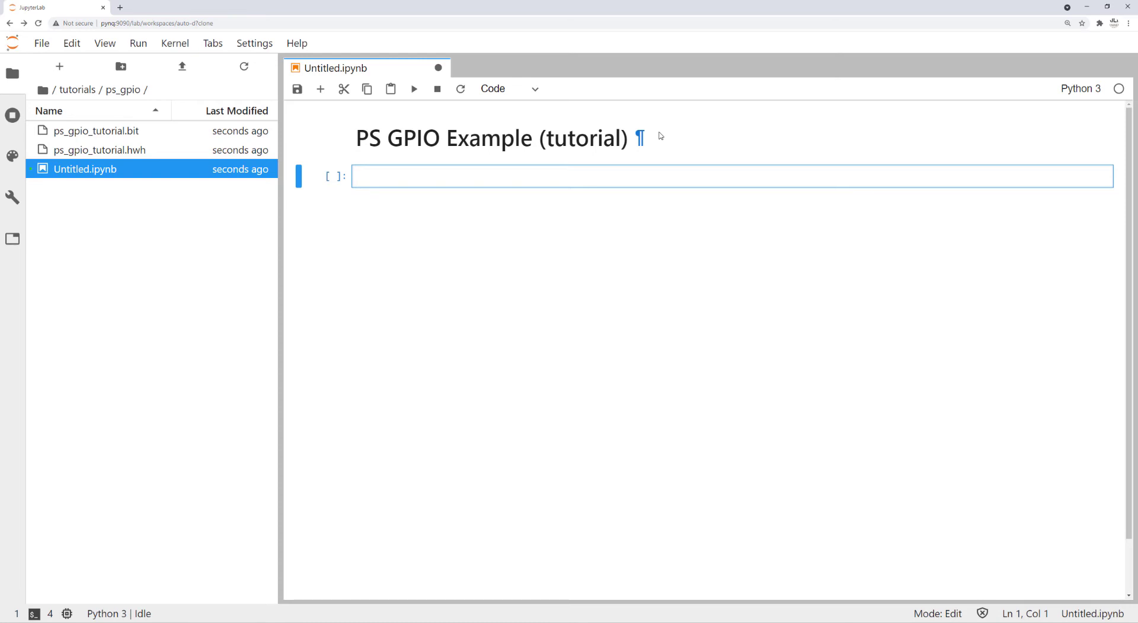
- Import Overlay from pynq and load ol = Overlay("./ps_gpio_tutorial.bit"), then run the cell
{"action": "type", "text": "from pynq import Overlay"}
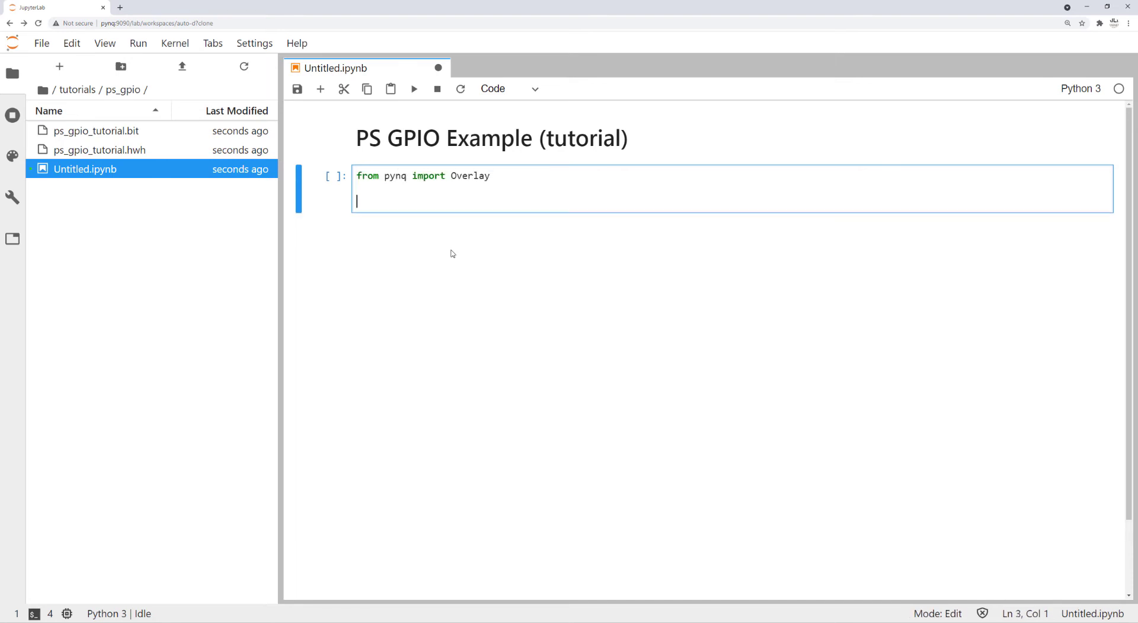
{"action": "type", "text": "ol = Overlay(\"\")"}
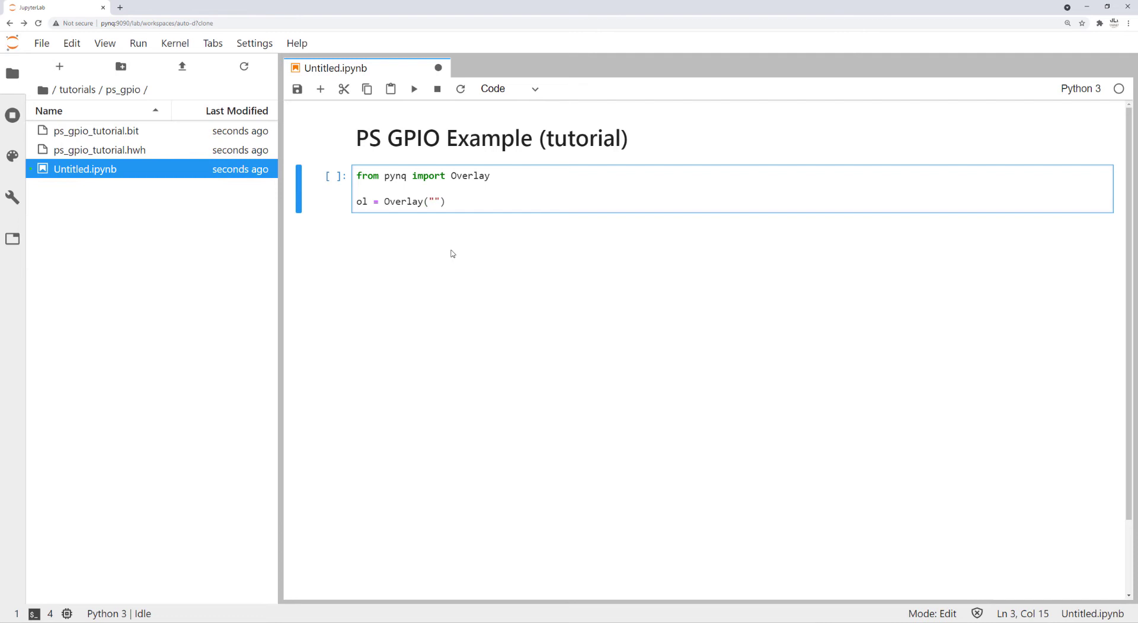
{"action": "left_click", "coordinate": [95, 130]}
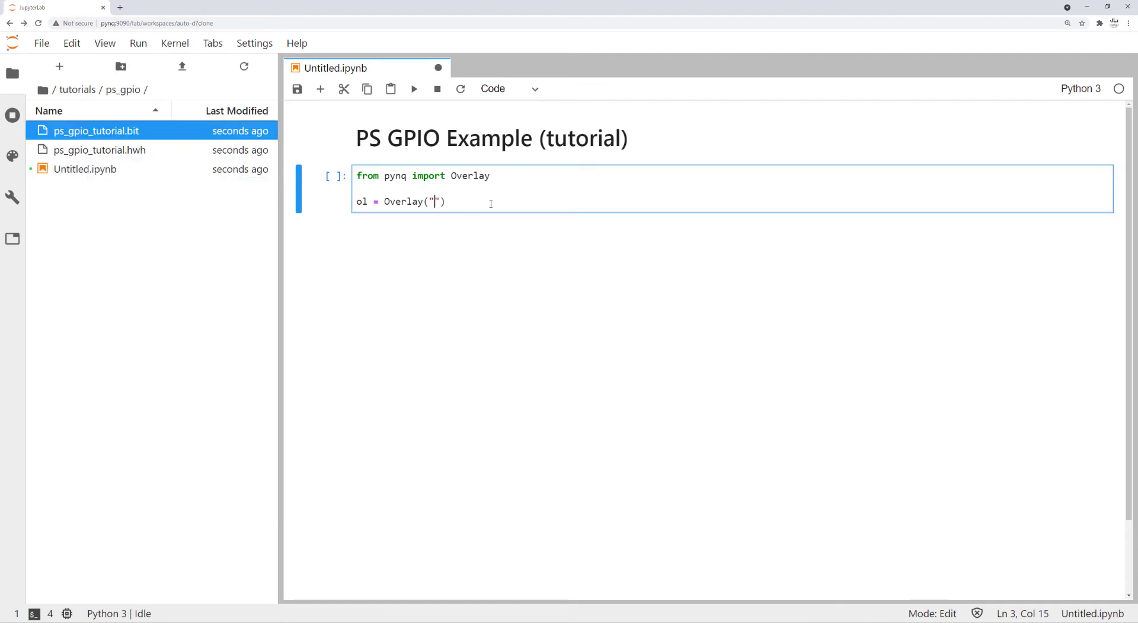
{"action": "type", "text": "./ps"}
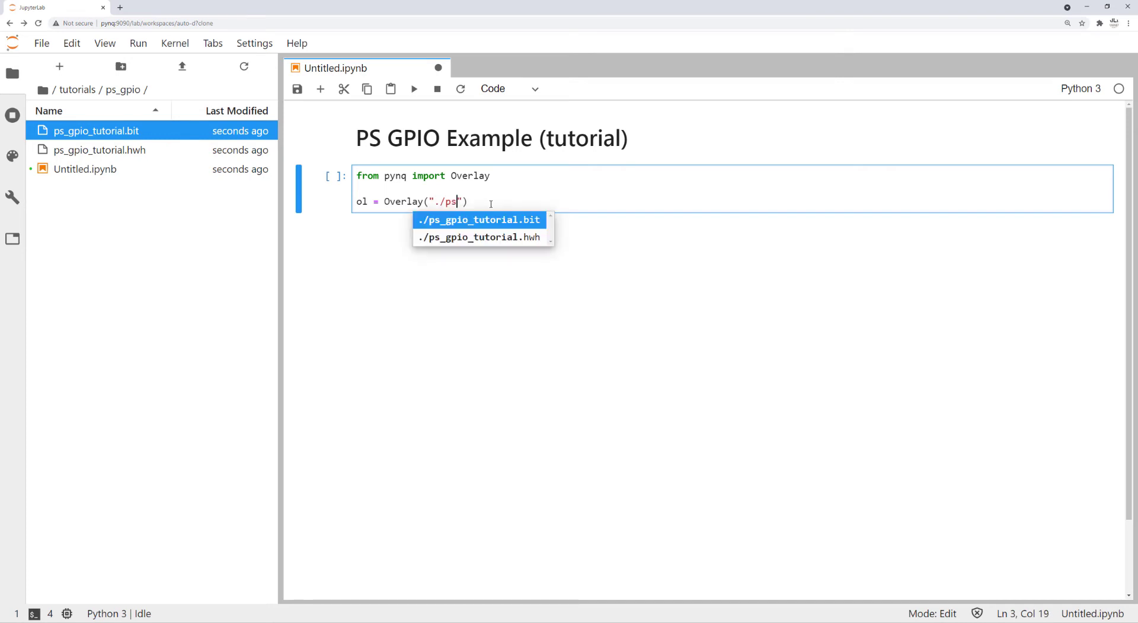
{"action": "left_click", "coordinate": [480, 219]}
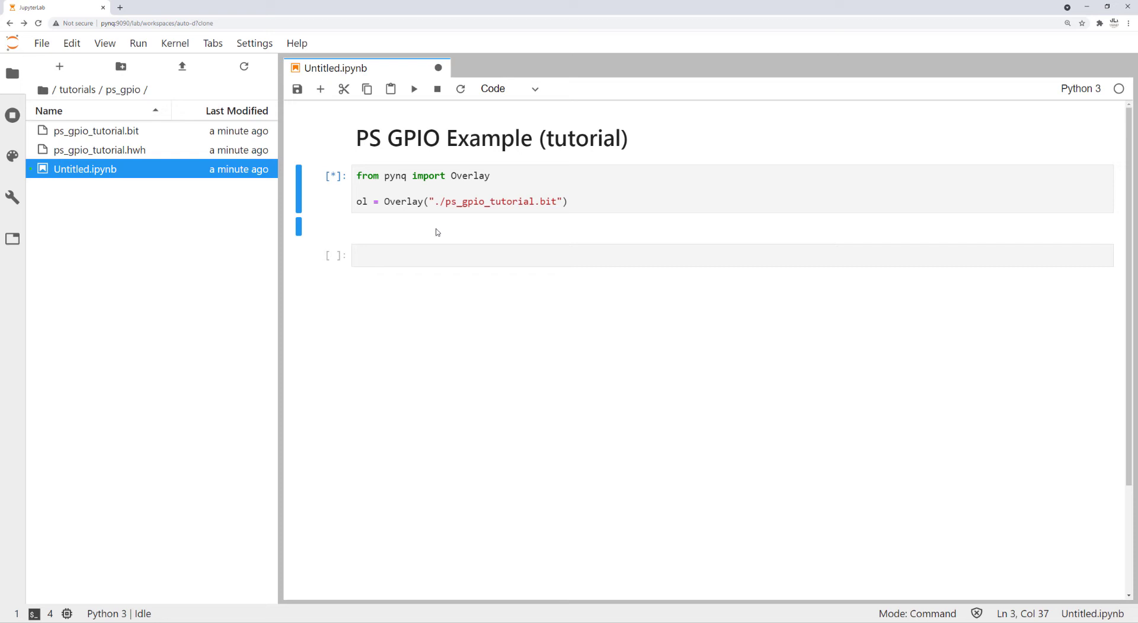
- Add an 'Import GPIO class' heading, import GPIO and run GPIO.get_gpio_pin(0), returning 960
{"action": "type", "text": "# Import"}
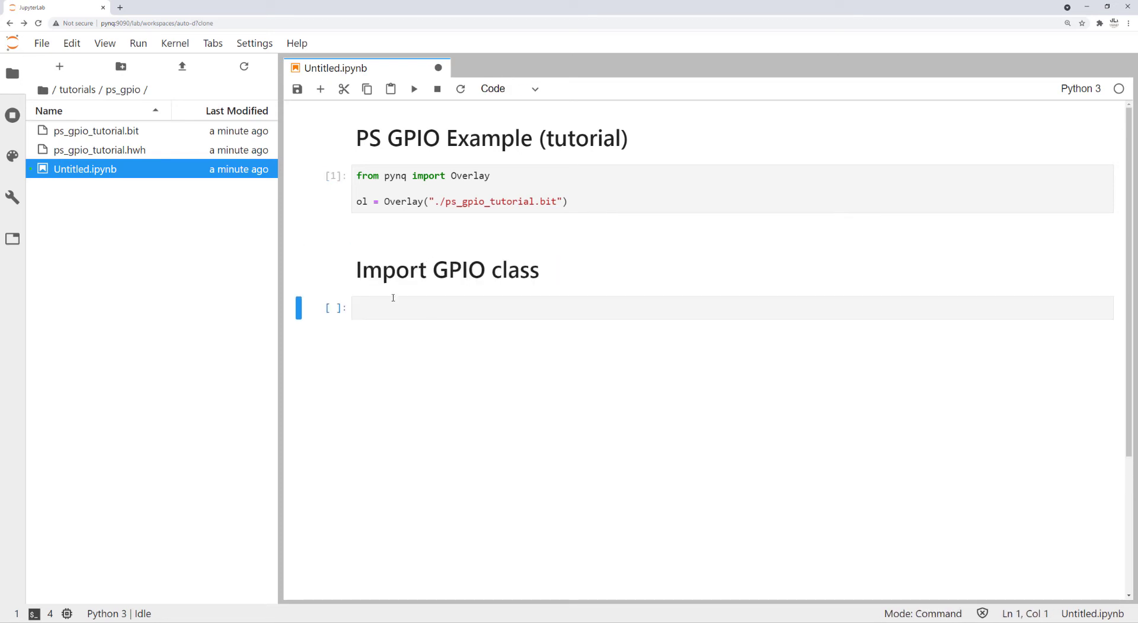
{"action": "type", "text": "from pynq import GPIO"}
{"action": "type", "text": "GPIO?"}
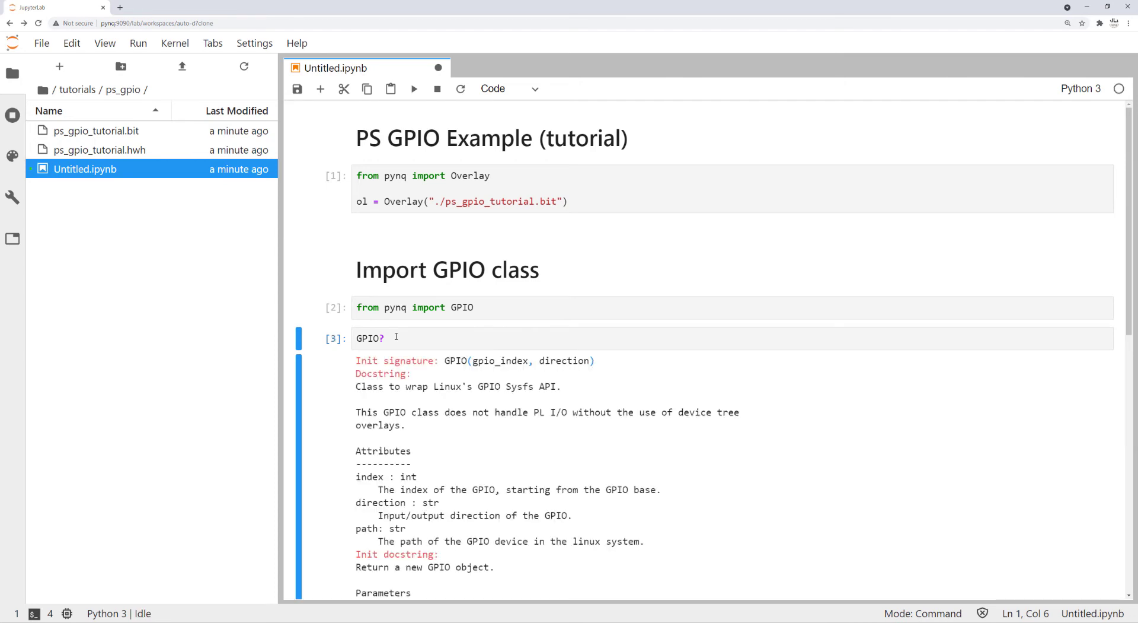
{"action": "scroll", "scroll_direction": "down", "scroll_amount": 3}
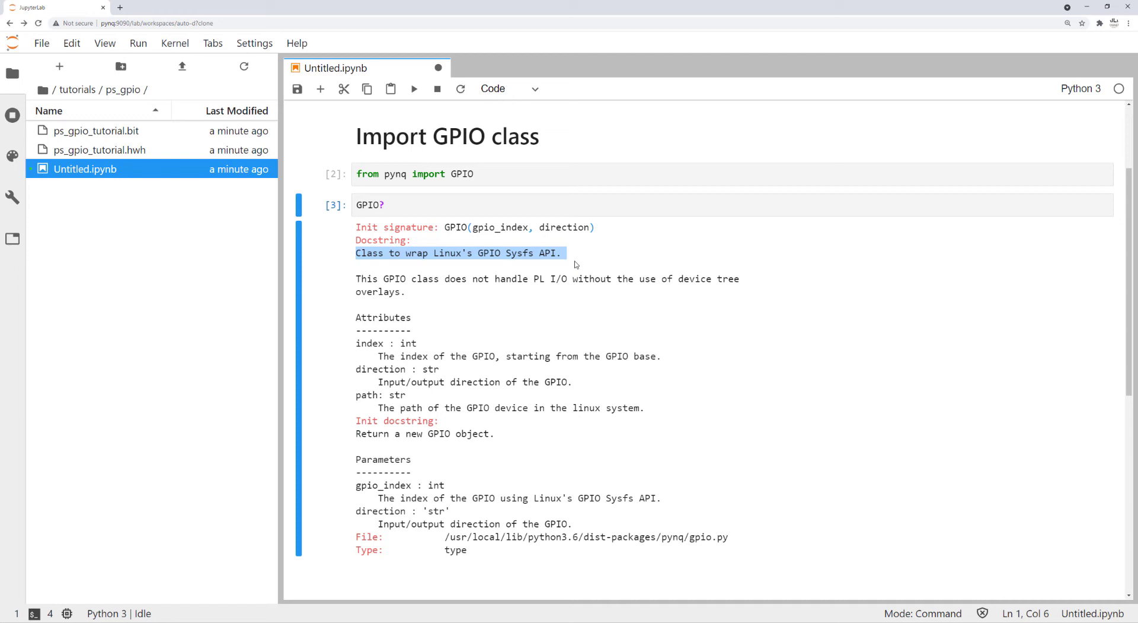
{"action": "type", "text": "GPIO.get"}
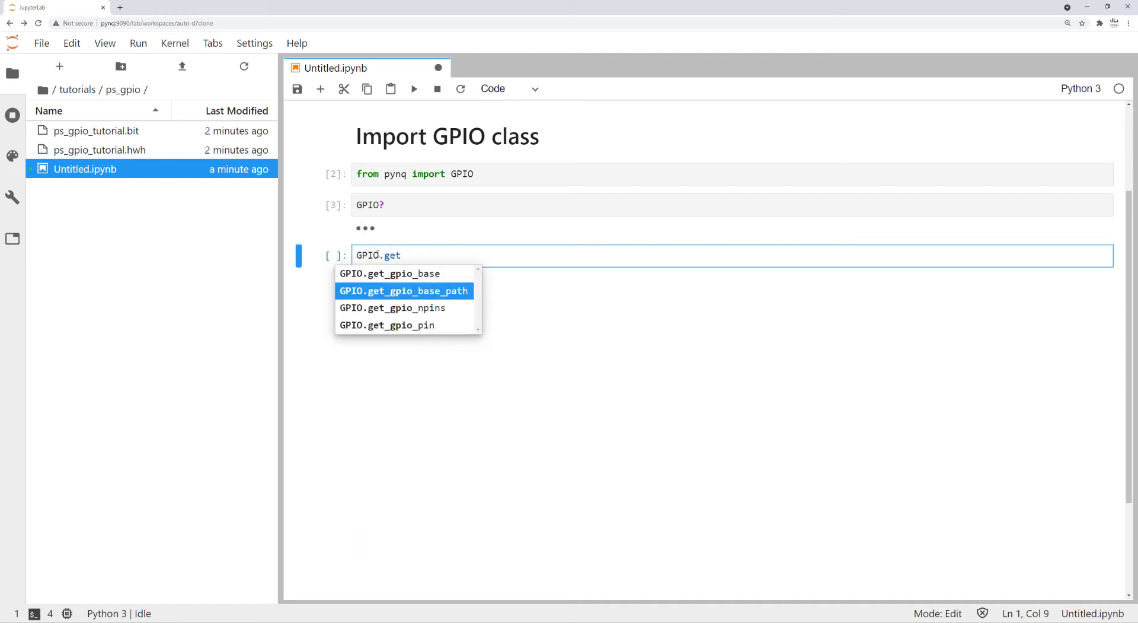
{"action": "left_click", "coordinate": [384, 325]}
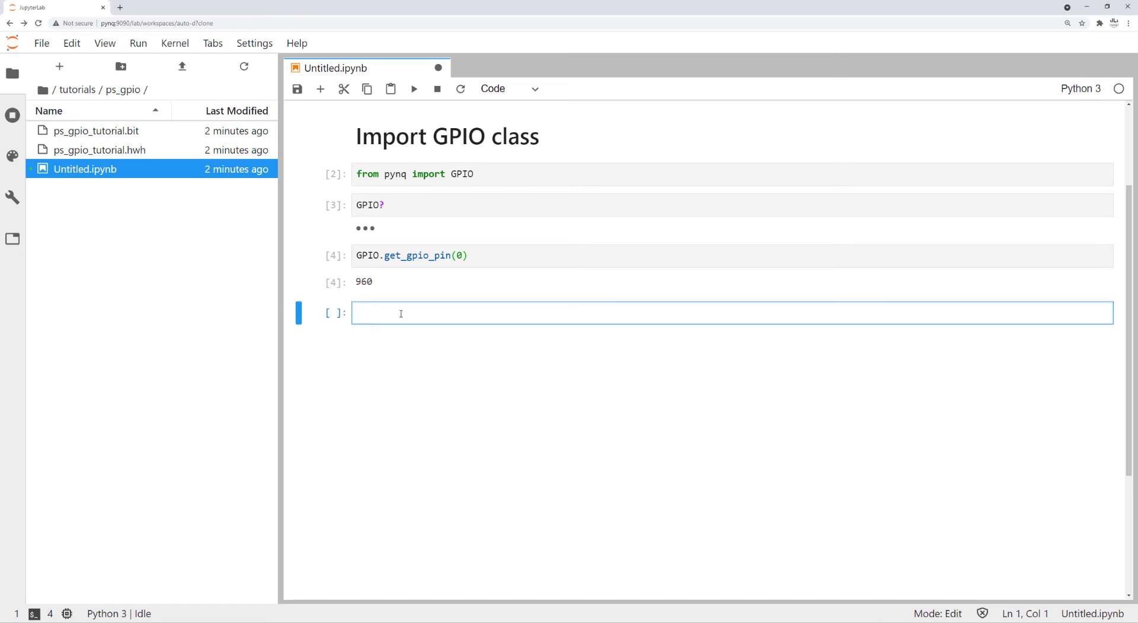
- Create GPIO 'out' objects for pins 1–14 and 'in' objects for 15–22, then a 'Test the AND gate' heading
{"action": "type", "text": "GPIO(GPIO.get"}
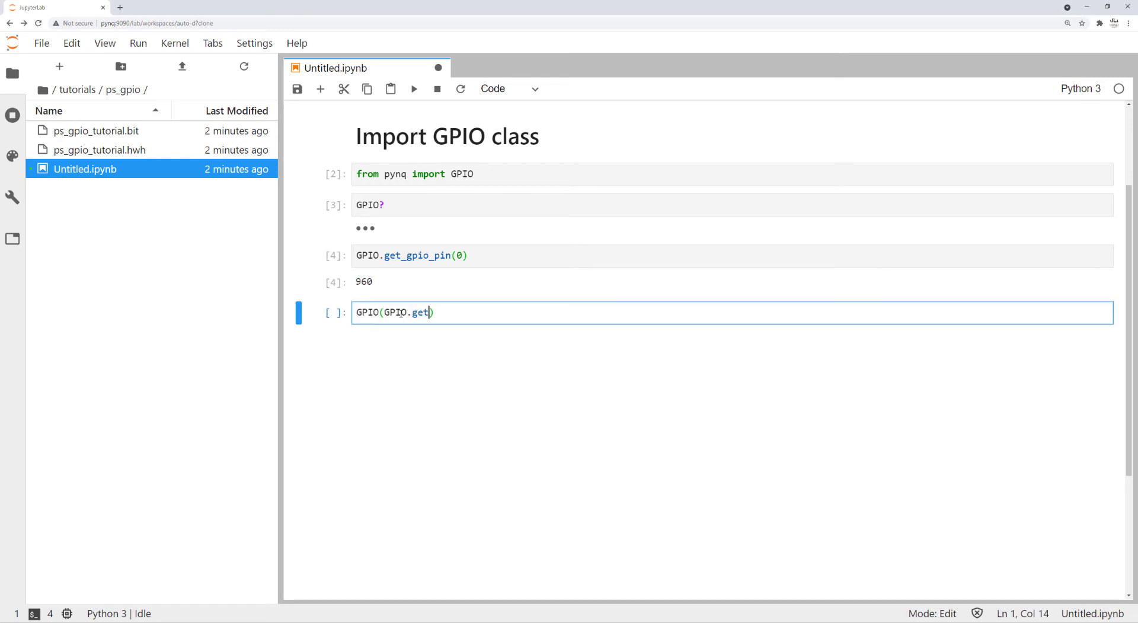
{"action": "type", "text": "_gpio_pin()"}
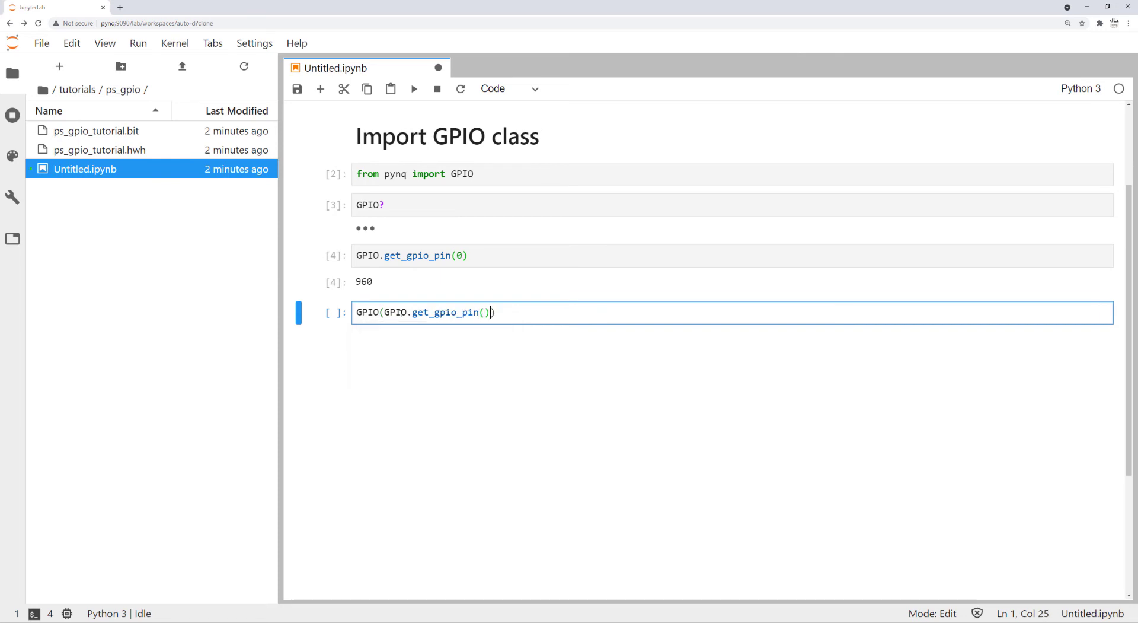
{"action": "type", "text": ", 'out'"}
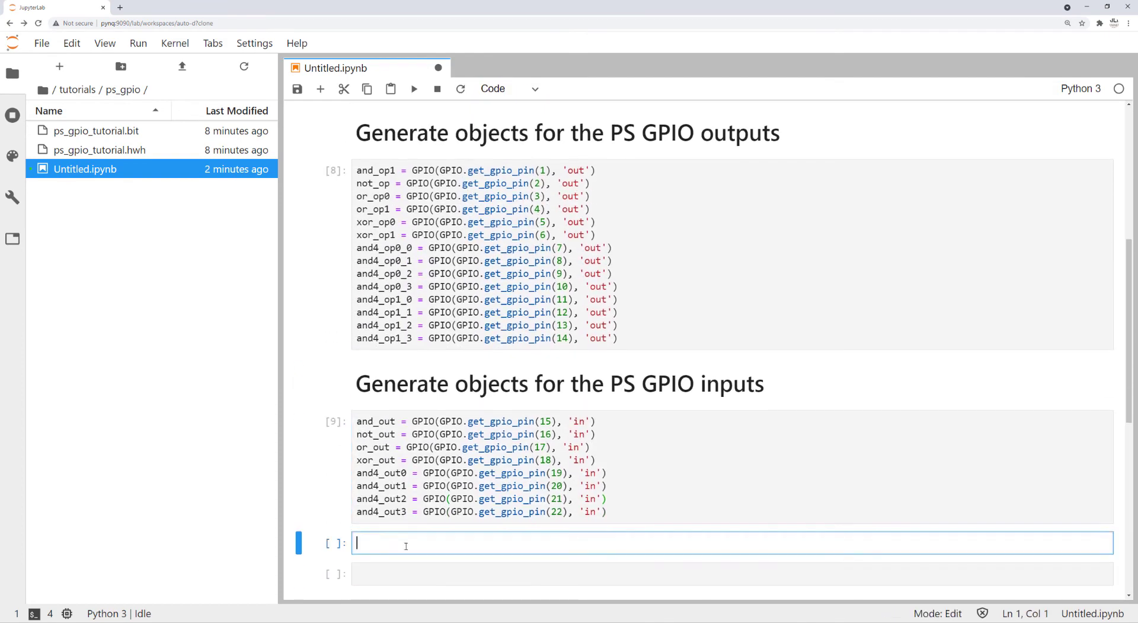
{"action": "type", "text": "# Test t"}
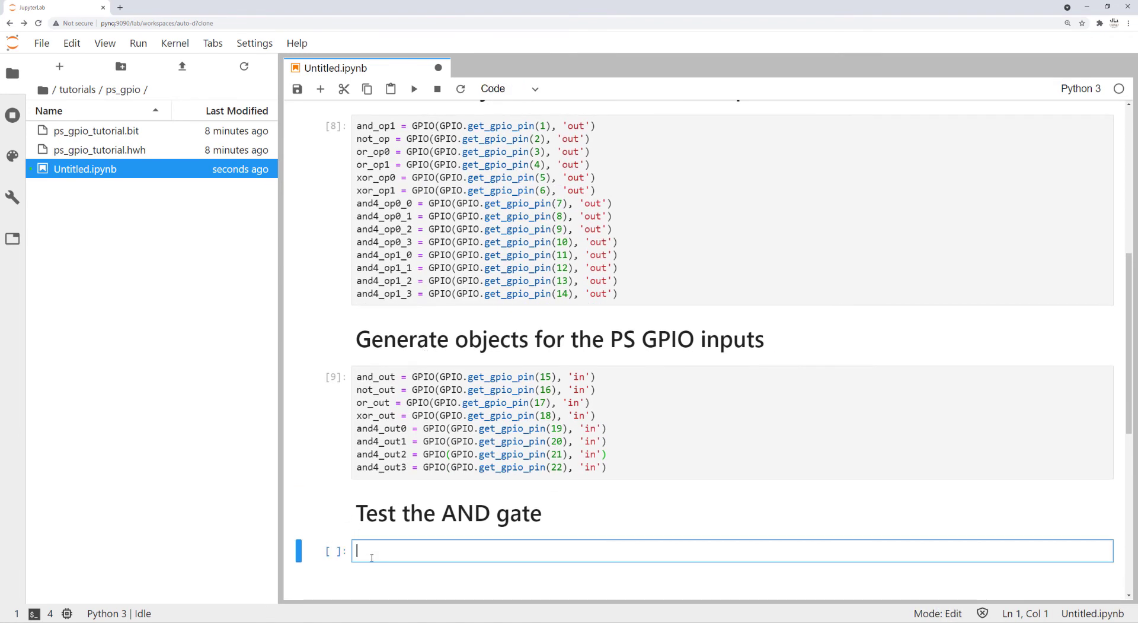
- Write inputs with and_op0.write() and read the AND output with and_out.read()
{"action": "type", "text": "and_op0.wr"}
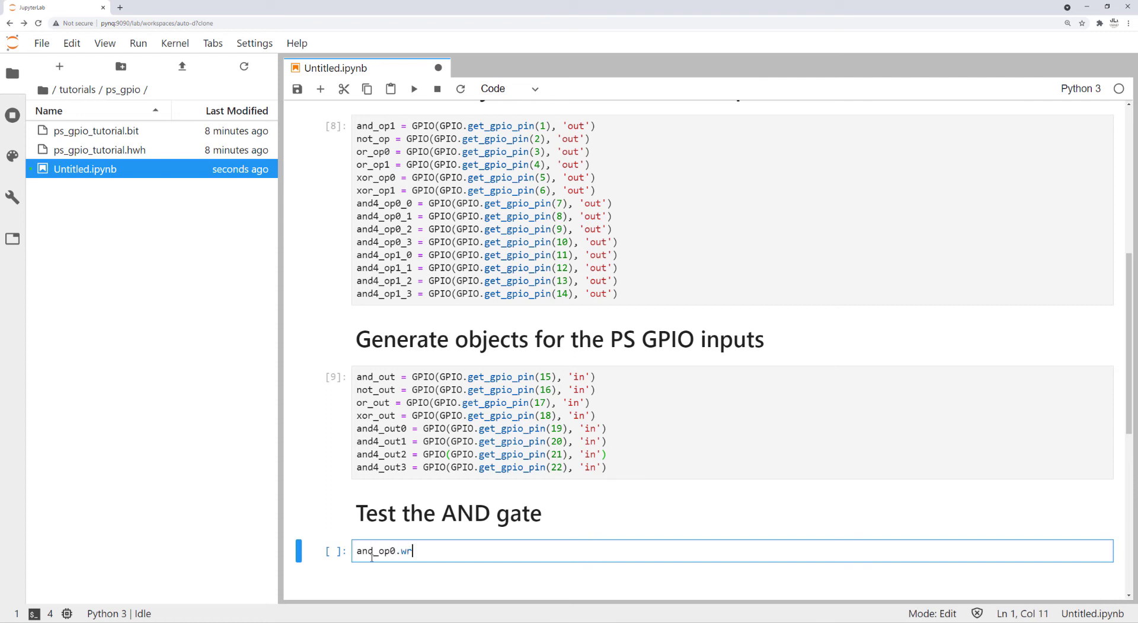
{"action": "type", "text": "ite()"}
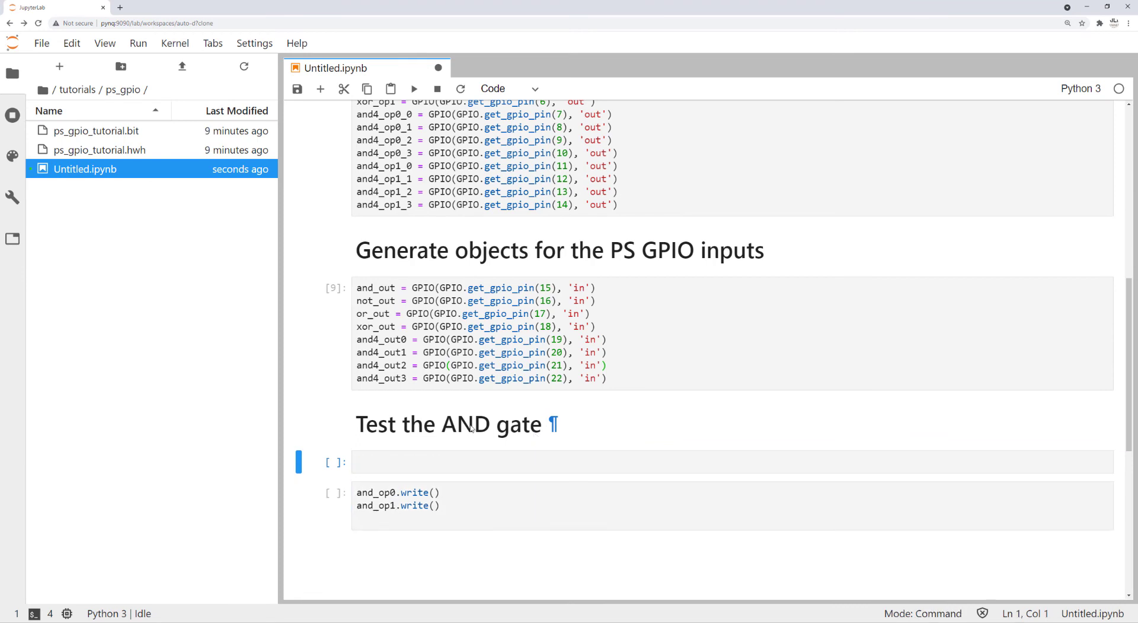
{"action": "type", "text": "and"}
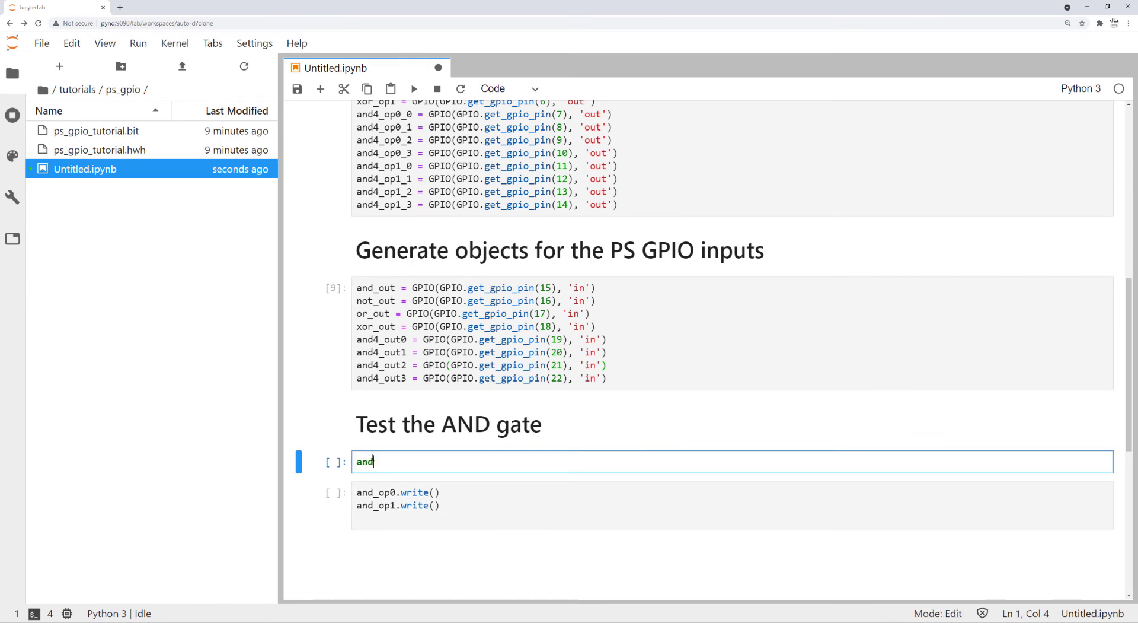
{"action": "key", "text": "Tab"}
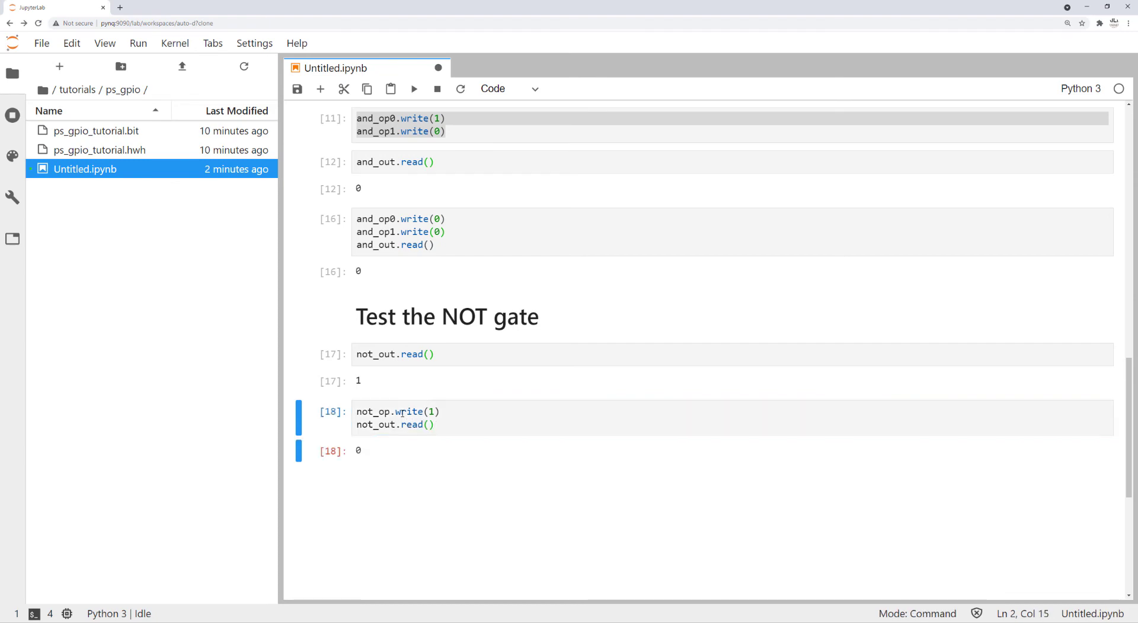
- Test the NOT gate with not_op.write(1)/not_out.read() and the OR gate with other inputs
{"action": "left_click", "coordinate": [415, 87]}
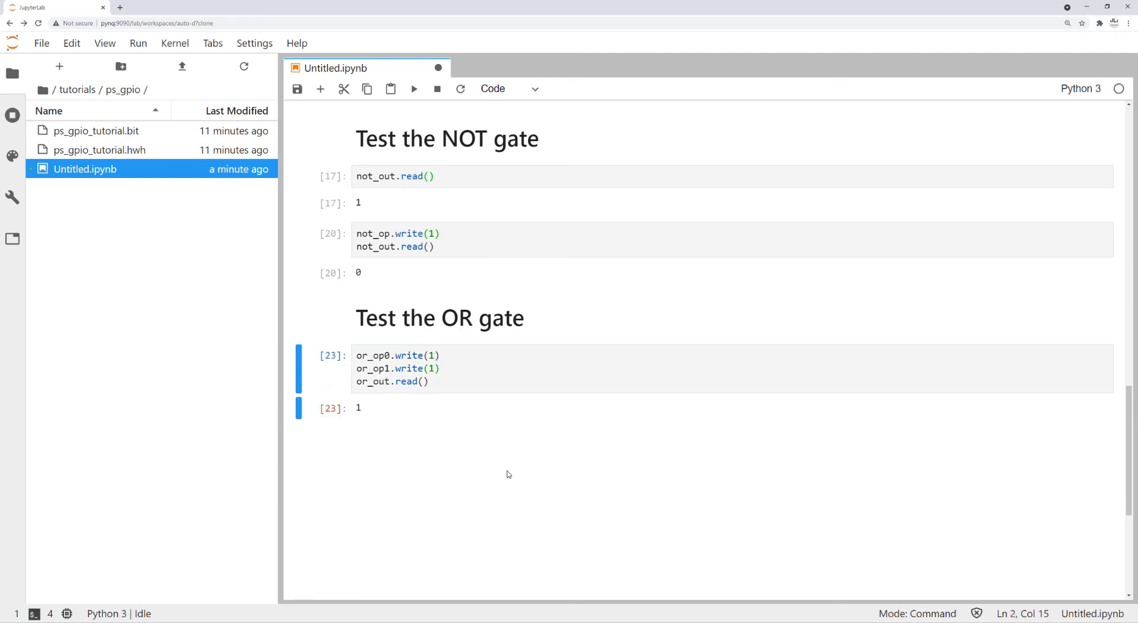
{"action": "left_click", "coordinate": [434, 354]}
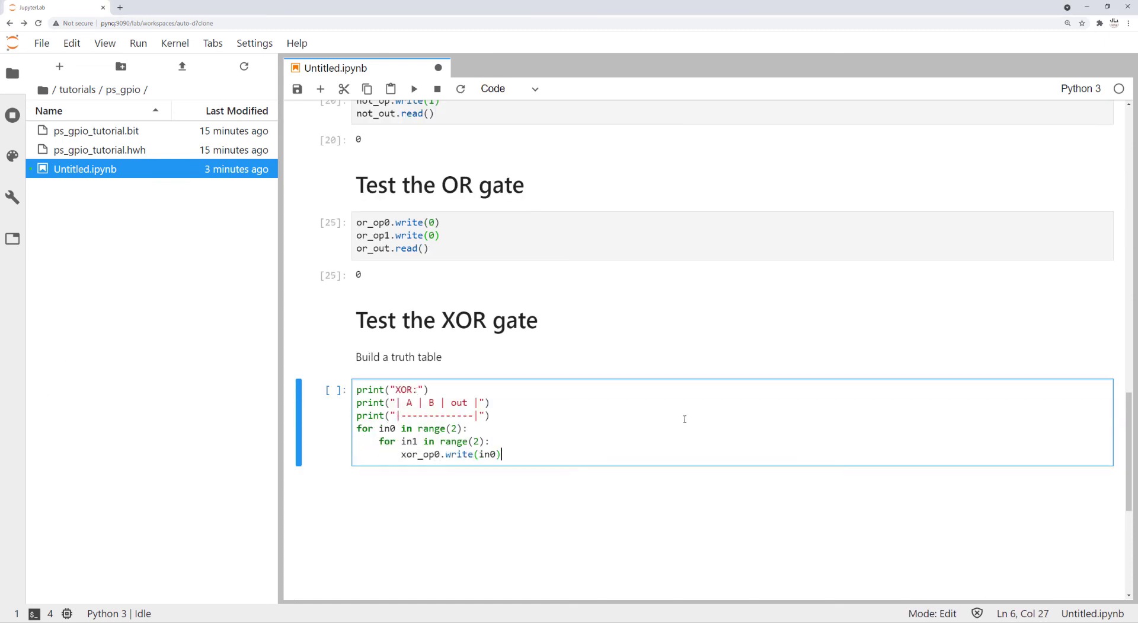
- Loop in0/in1 into xor_op0/xor_op1, read xor_out and print the truth-table rows 0, 1, 1, 0
{"action": "type", "text": "xor_op1.write(in1)"}
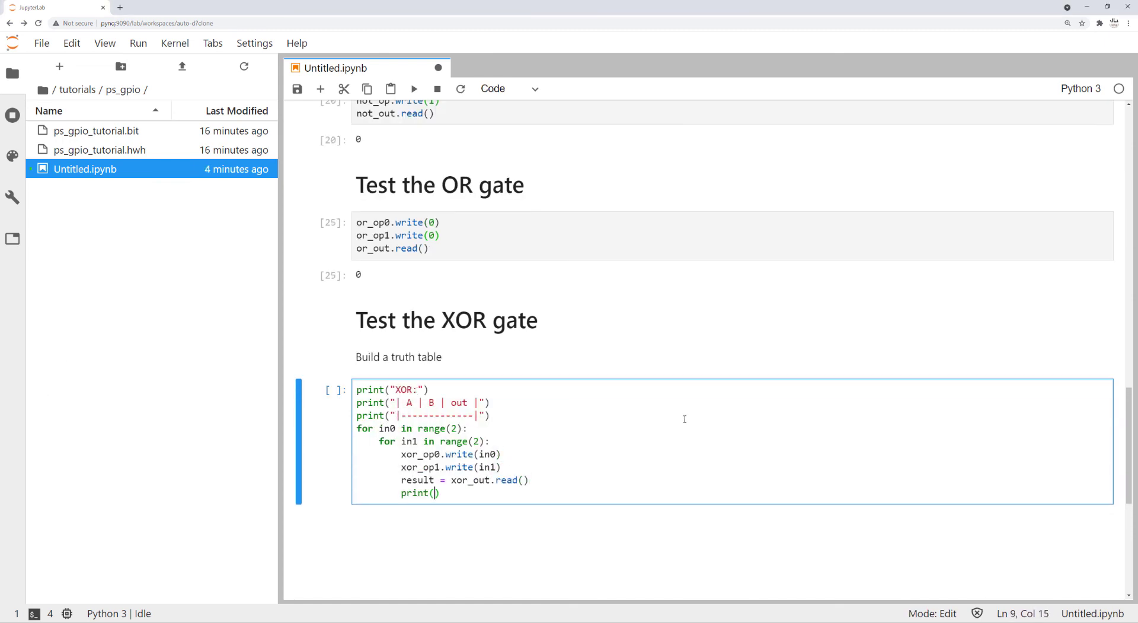
{"action": "type", "text": "f\"| {in0} | {in1} |  {result} |\""}
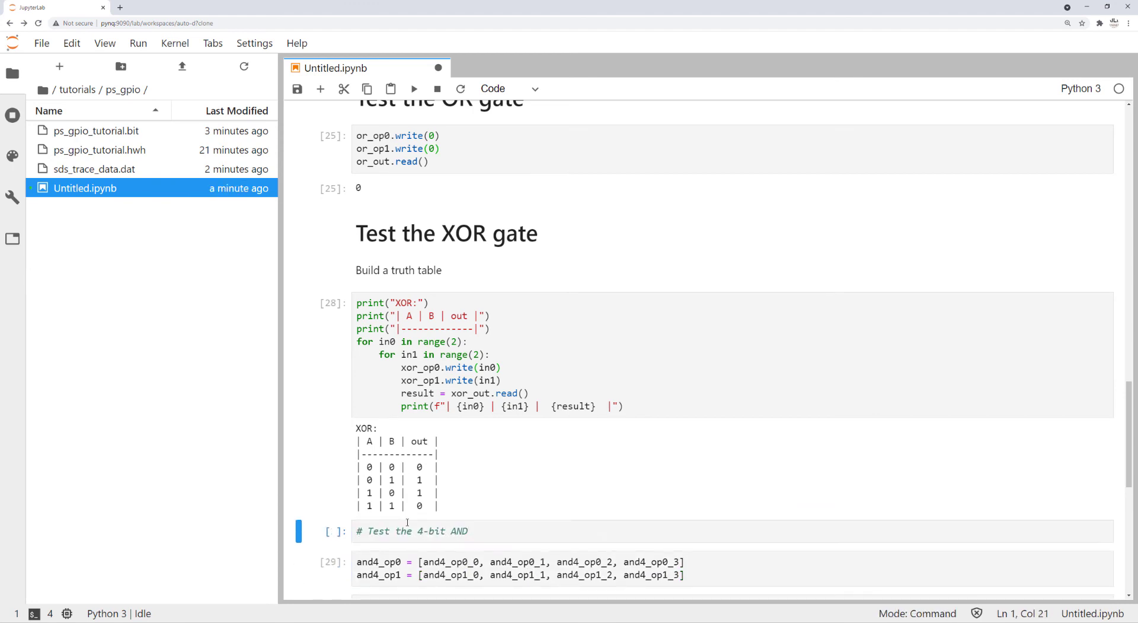
- Build results and data0/data1 = [0,0,0,0] lists, run the write loops and print Result: [0, 0, 0, 0]
{"action": "type", "text": "results = [and4_out0, and4_out1, and4_out2, and4_out3"}
{"action": "type", "text": "data0 = ["}
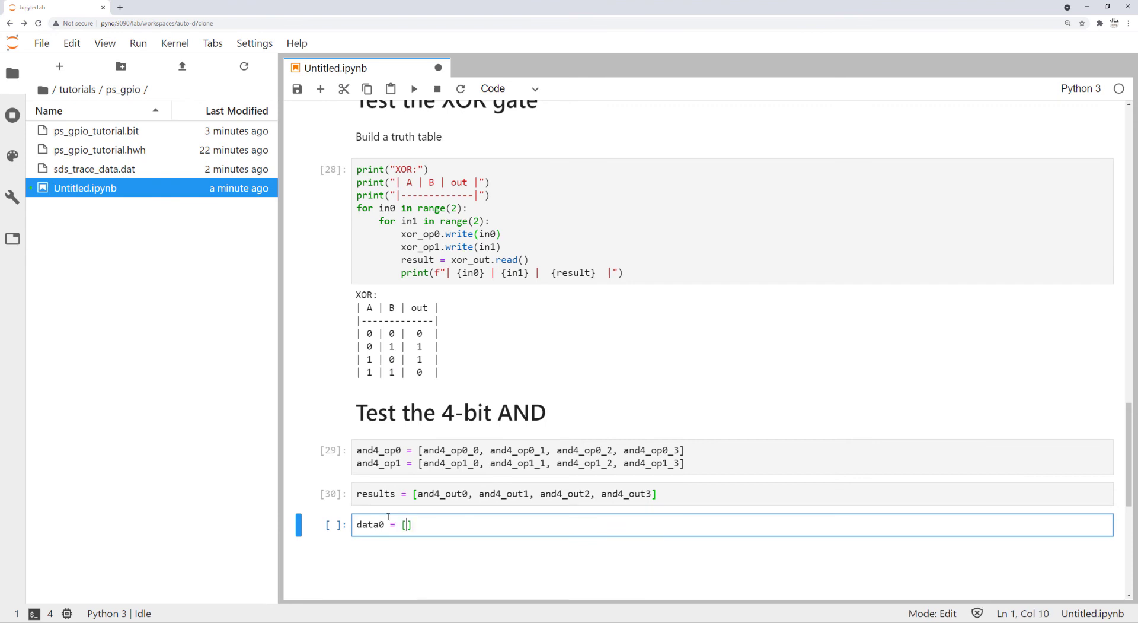
{"action": "type", "text": "0,0,0,0]"}
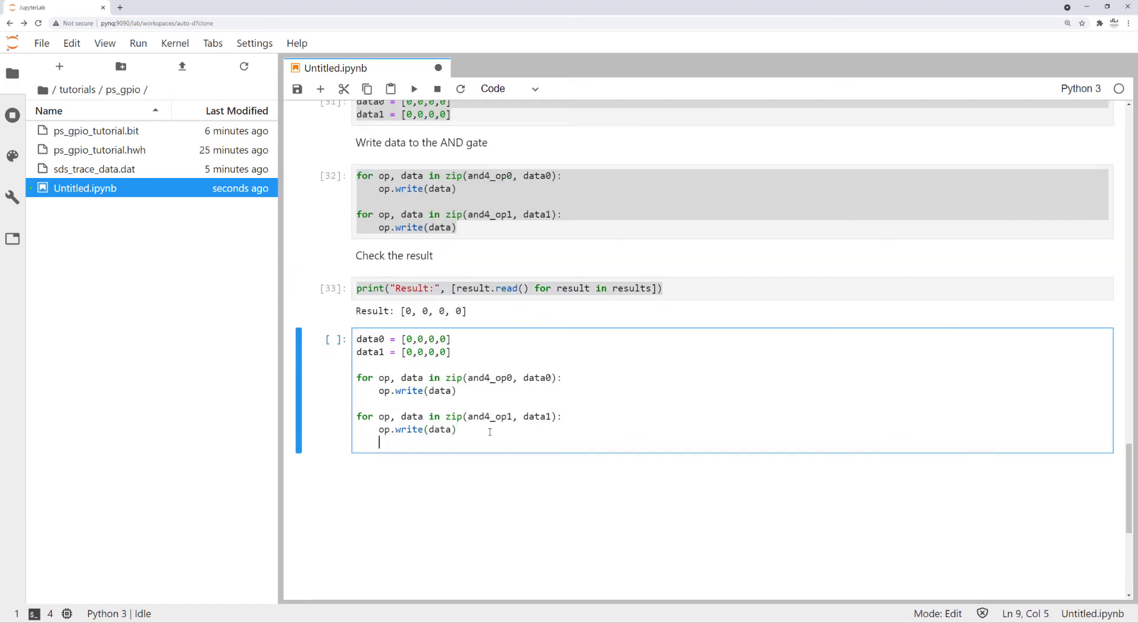
{"action": "type", "text": "print(\"\")"}
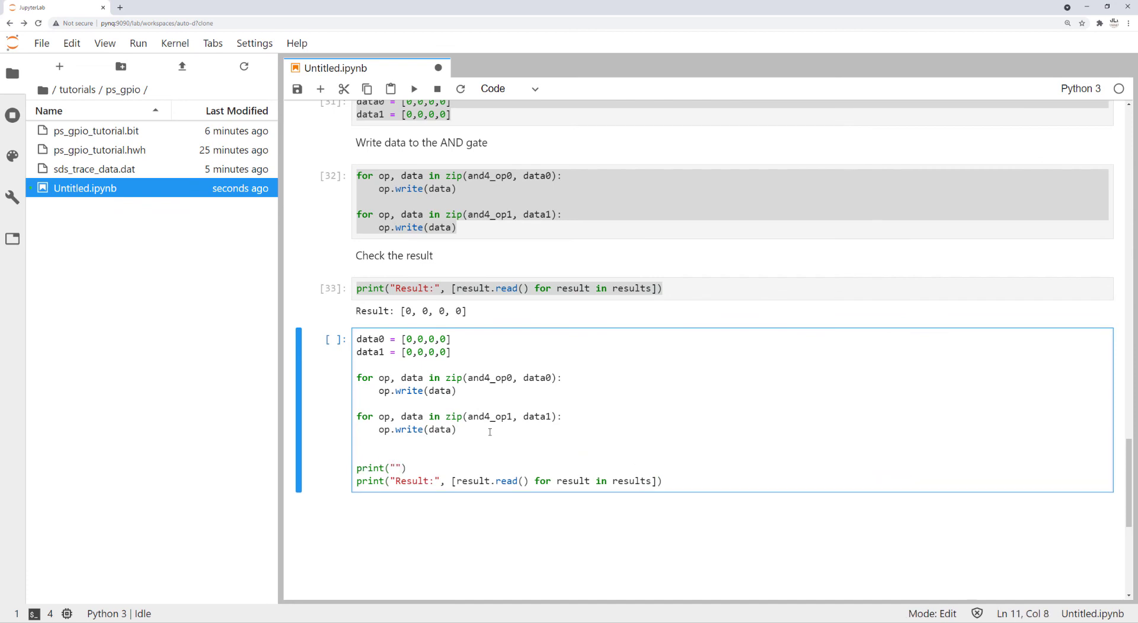